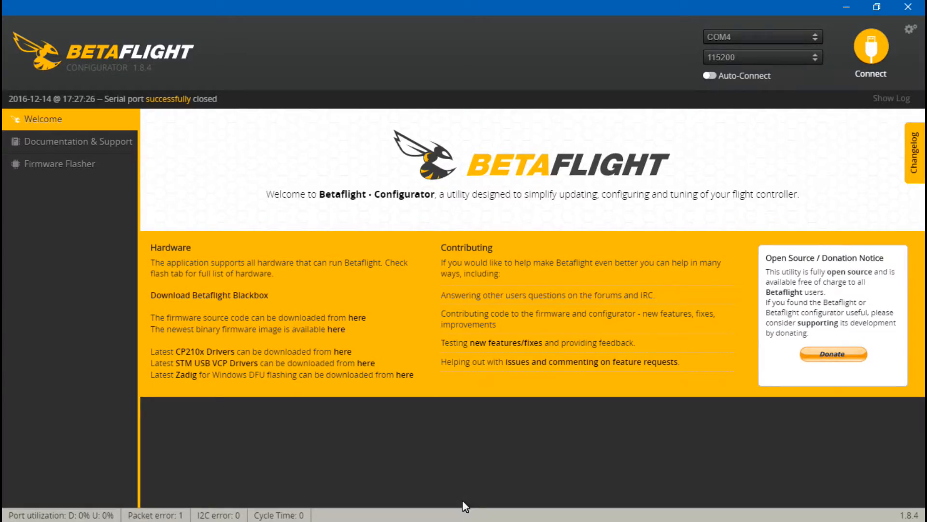
# Connect to the flight controller on COM4 so the Setup page with live craft model loads.
pyautogui.click(869, 46)
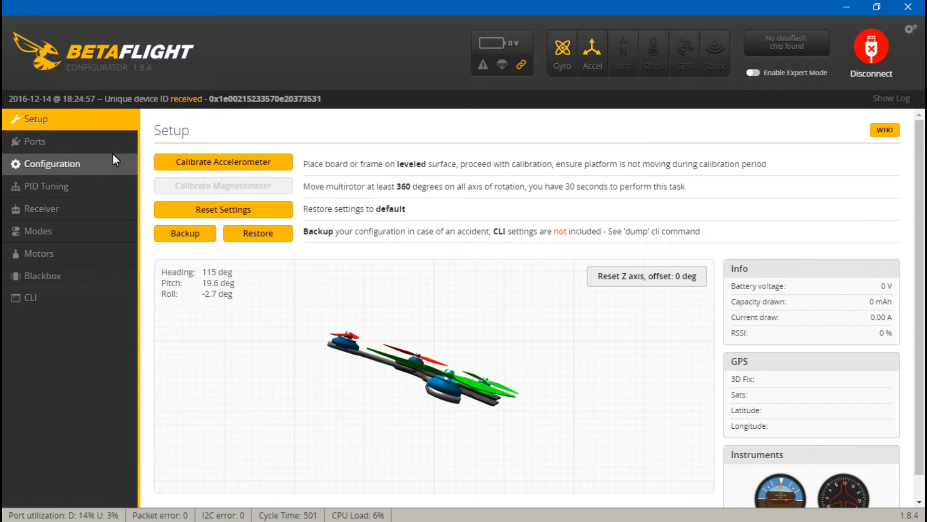
# In Ports, turn MSP off on UART1 and enable Serial RX on UART1.
pyautogui.click(31, 141)
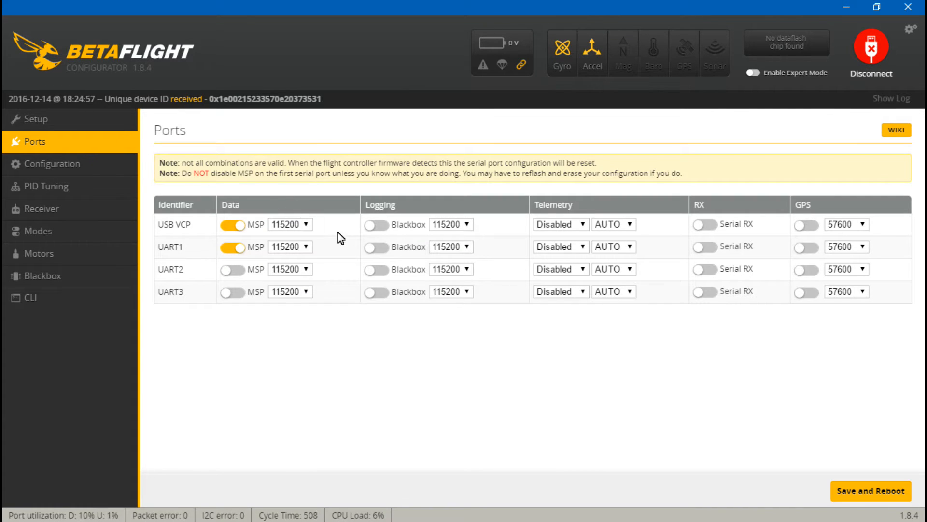
pyautogui.moveTo(388, 371)
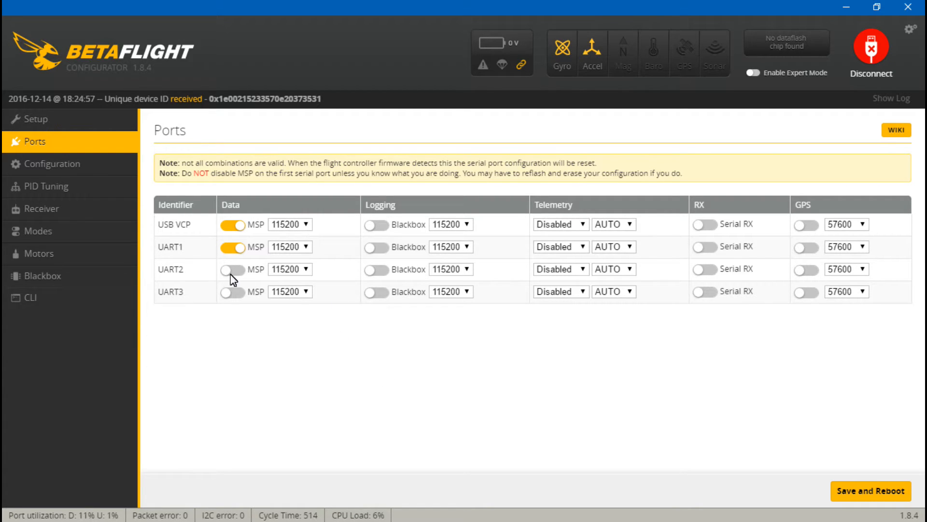
pyautogui.click(233, 247)
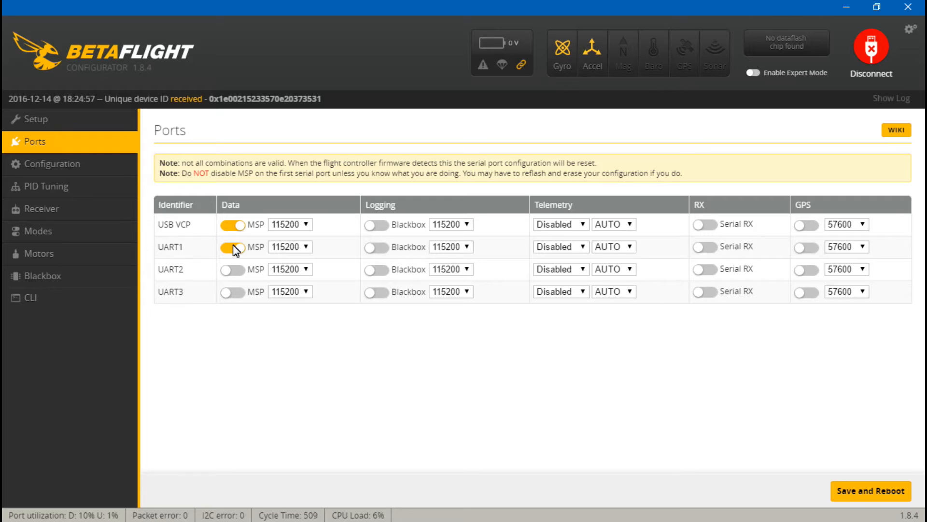
pyautogui.click(233, 246)
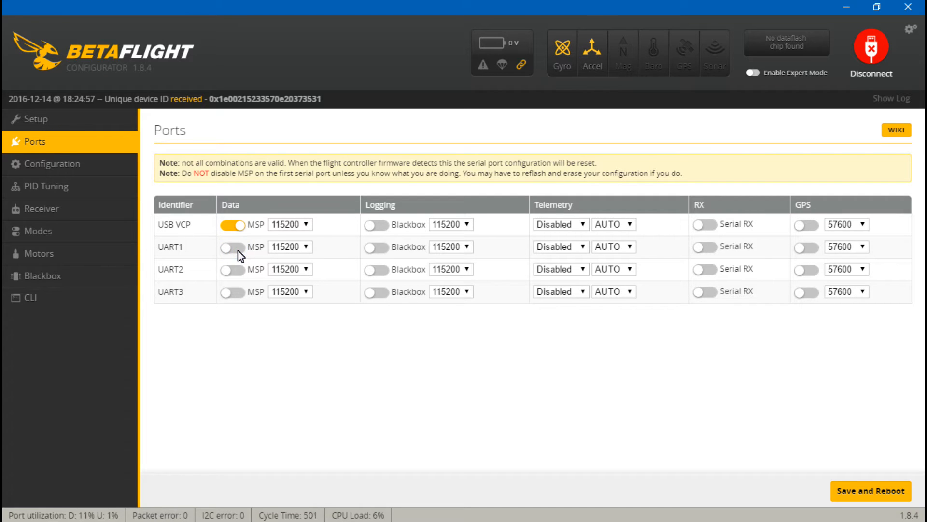
pyautogui.moveTo(256, 253)
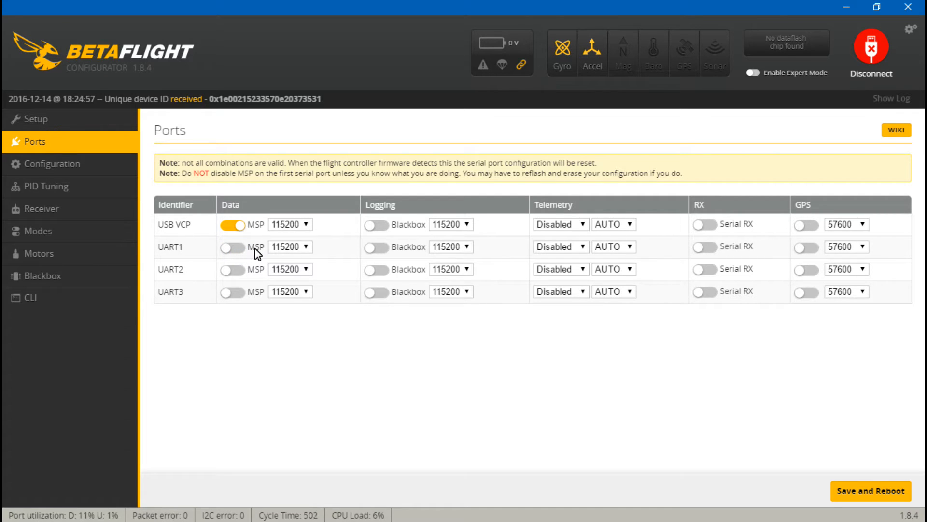
pyautogui.moveTo(701, 230)
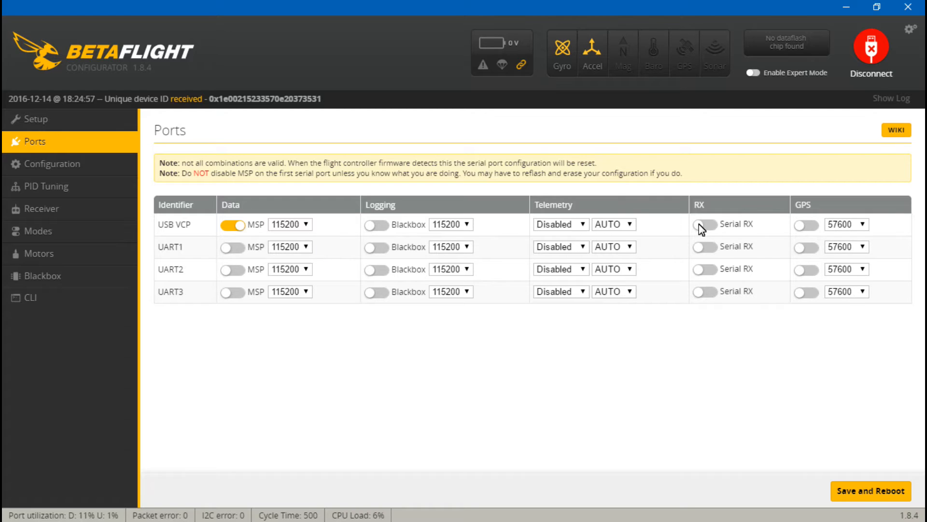
pyautogui.click(704, 247)
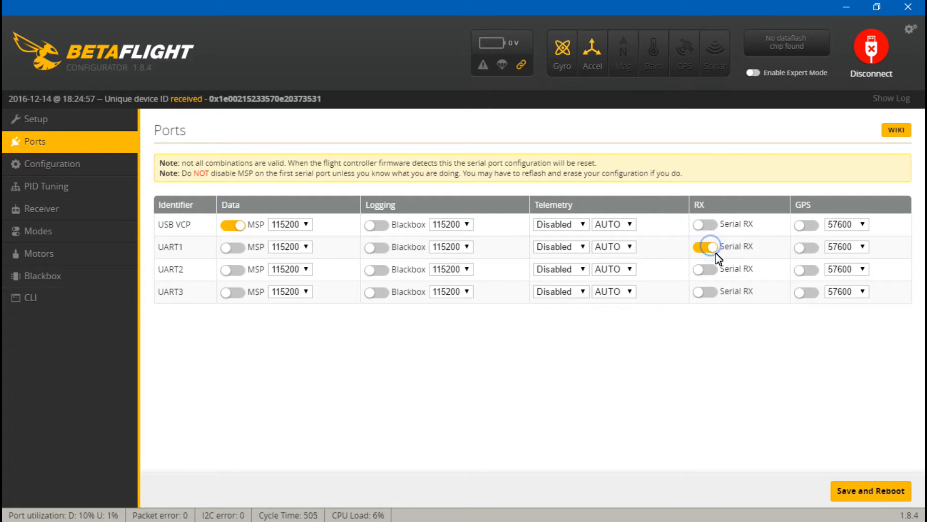
pyautogui.click(705, 247)
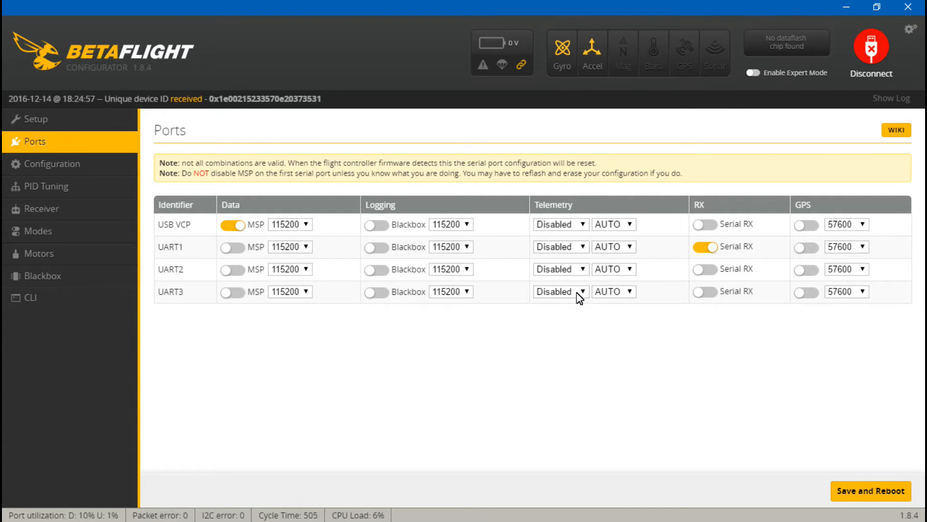
# Set UART3 telemetry output to SmartPort, then save, reboot and reconnect.
pyautogui.click(559, 291)
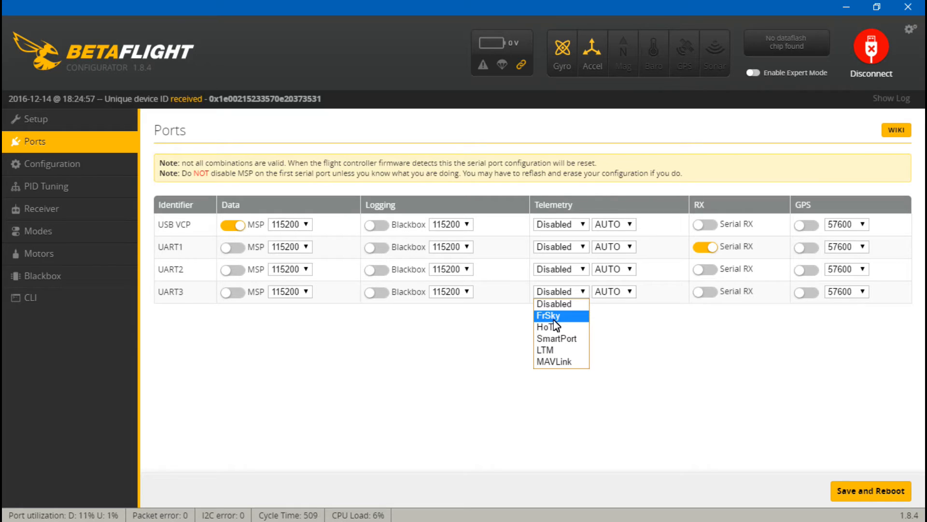
pyautogui.moveTo(559, 323)
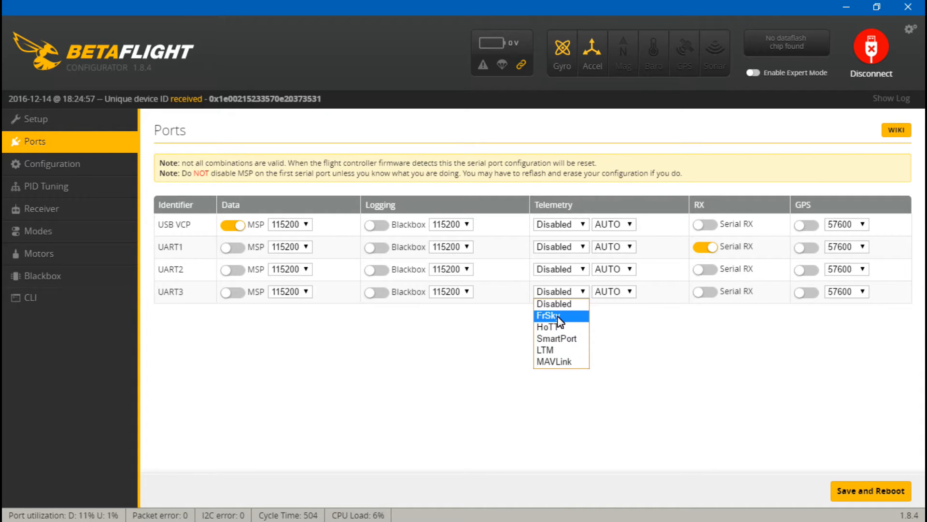
pyautogui.moveTo(562, 339)
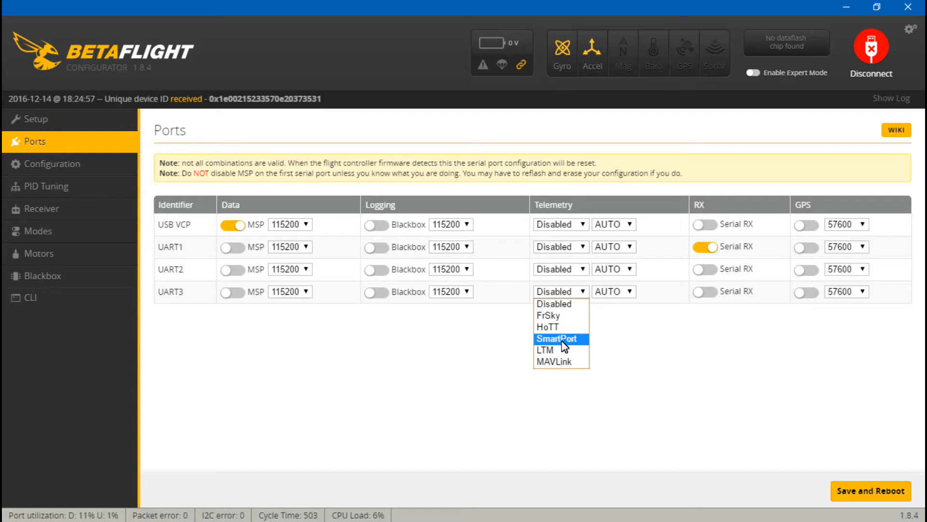
pyautogui.click(557, 338)
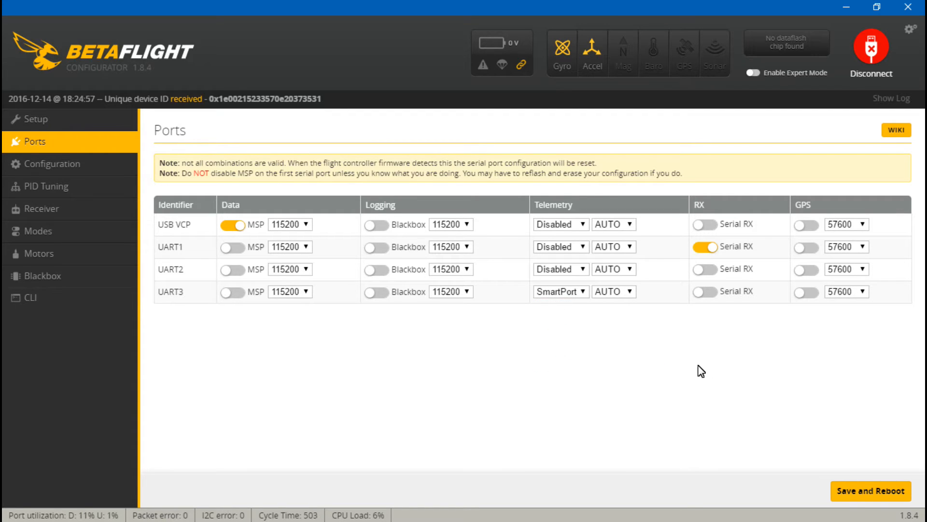
pyautogui.click(870, 49)
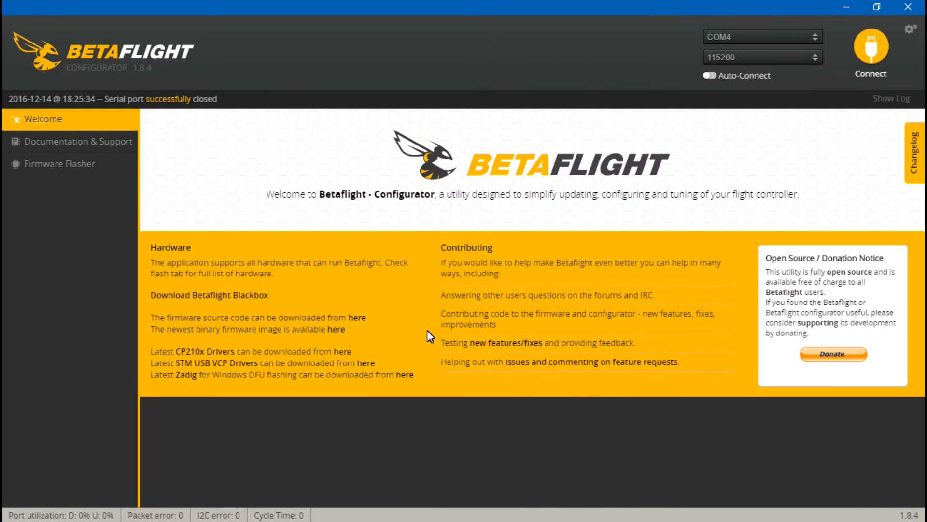
pyautogui.click(871, 50)
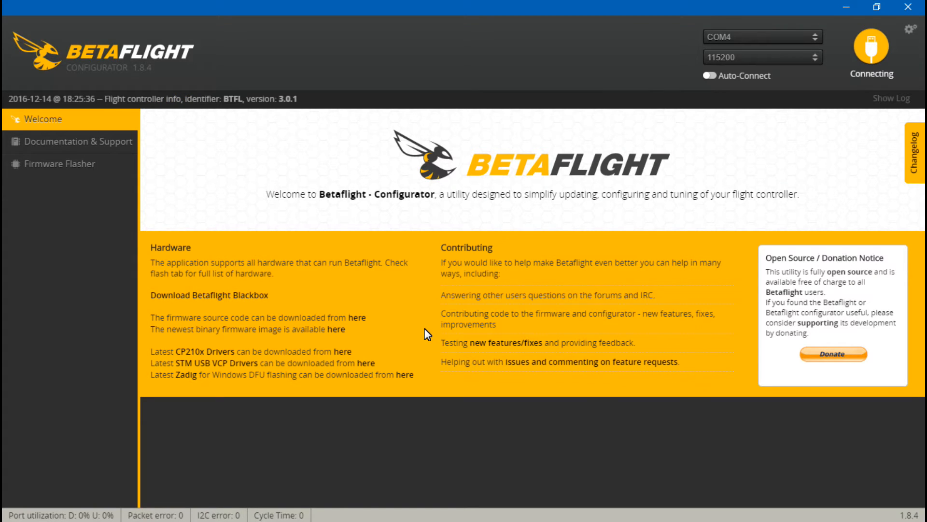
pyautogui.click(870, 48)
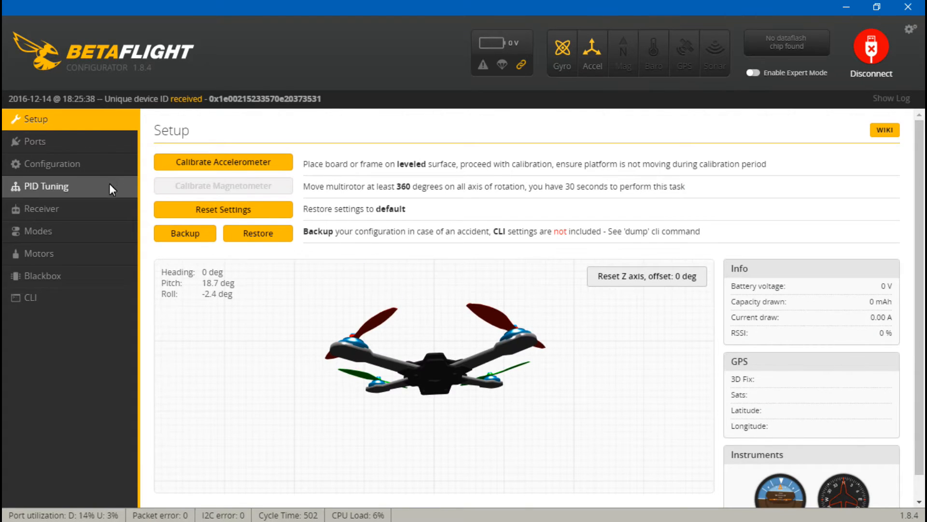
# In Configuration, set receiver mode to RX_SERIAL with SBUS as the serial provider.
pyautogui.click(53, 164)
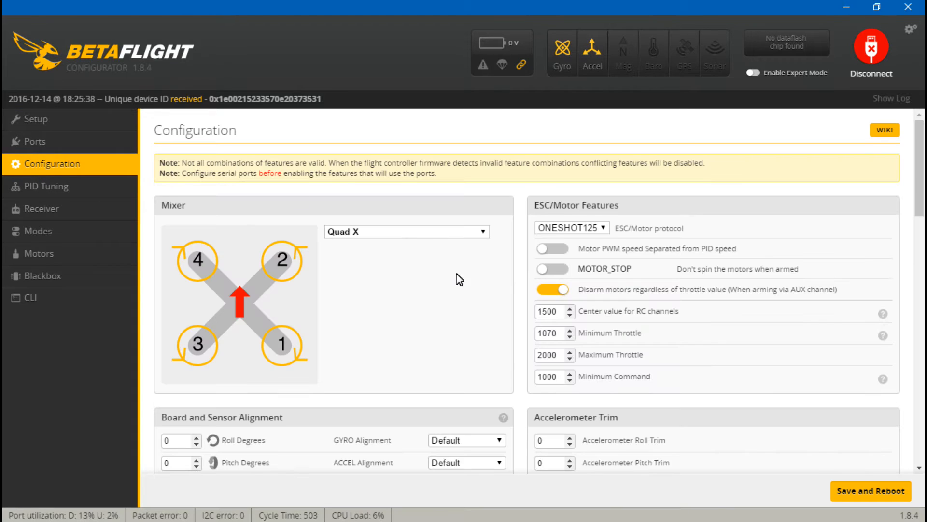
pyautogui.scroll(-3)
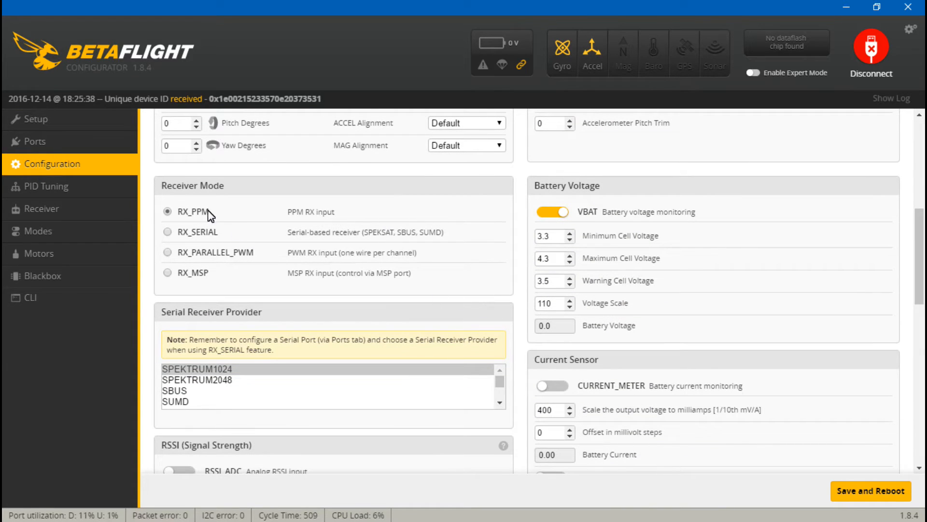
pyautogui.click(167, 232)
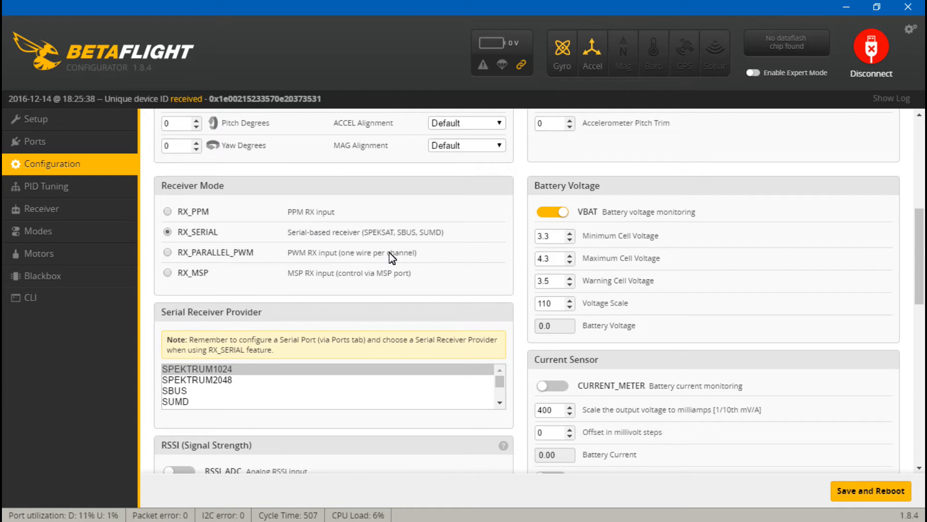
pyautogui.moveTo(172, 397)
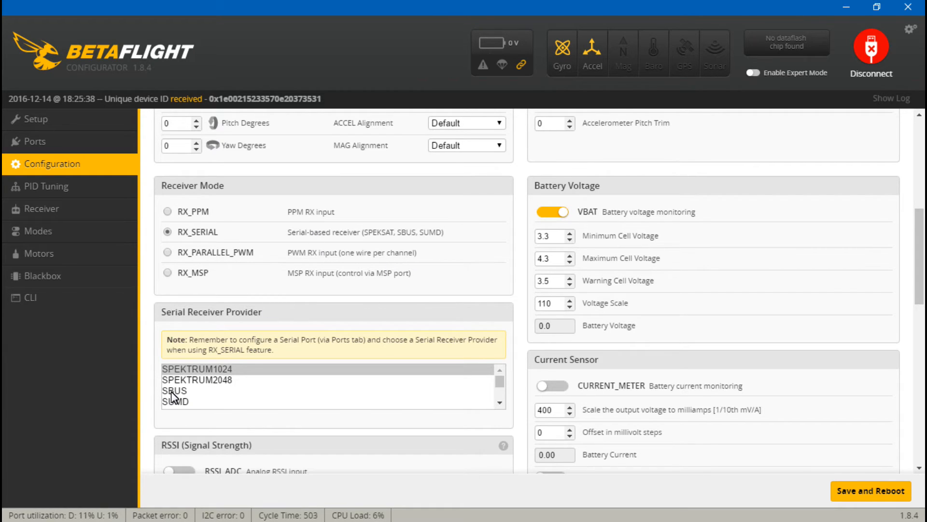
pyautogui.click(174, 390)
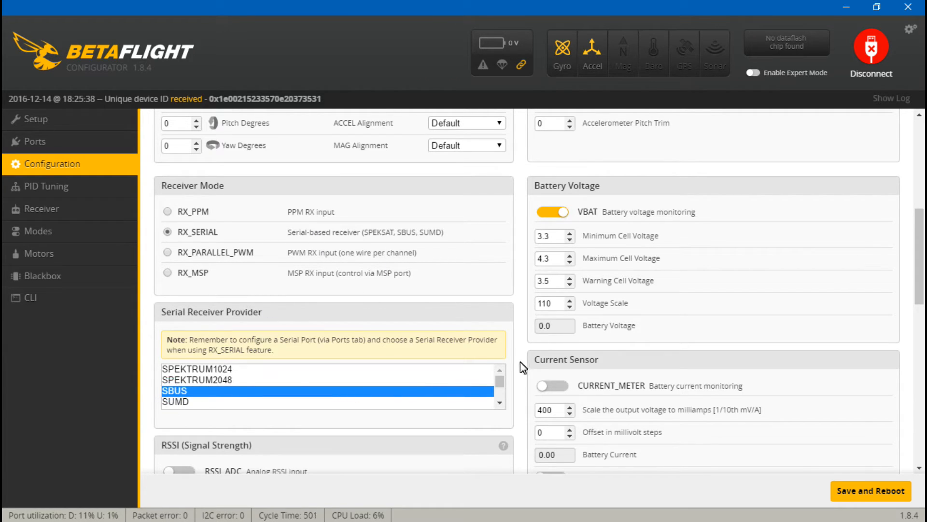
# Enable the TELEMETRY feature, save and reboot, reconnect, and show live receiver channels.
pyautogui.scroll(-3)
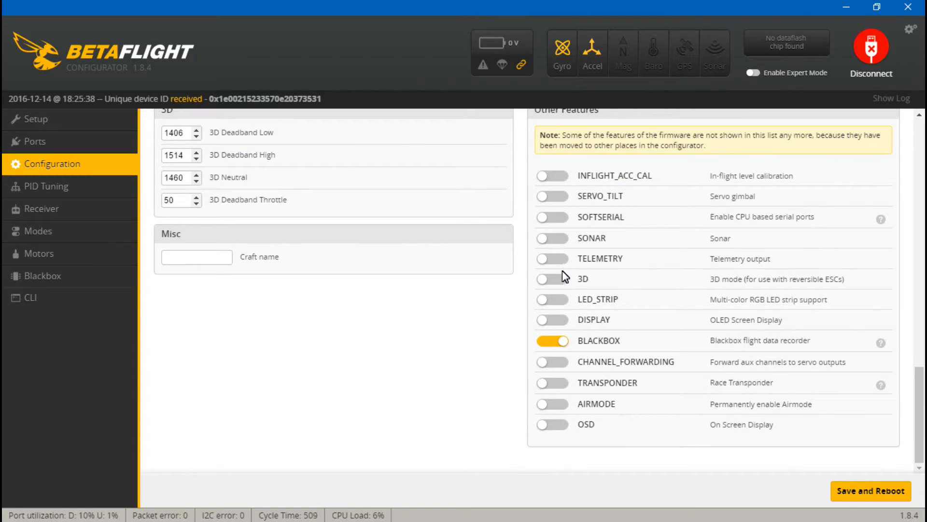
pyautogui.click(869, 491)
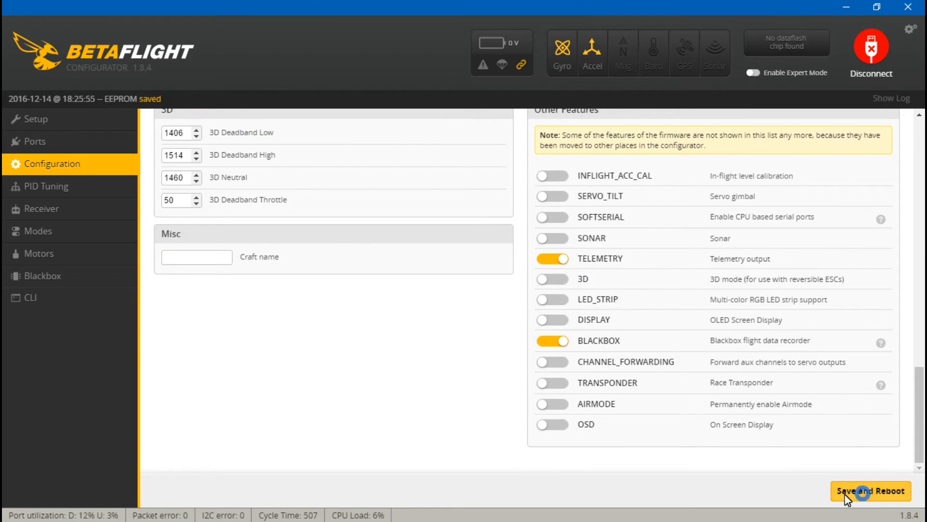
pyautogui.click(870, 490)
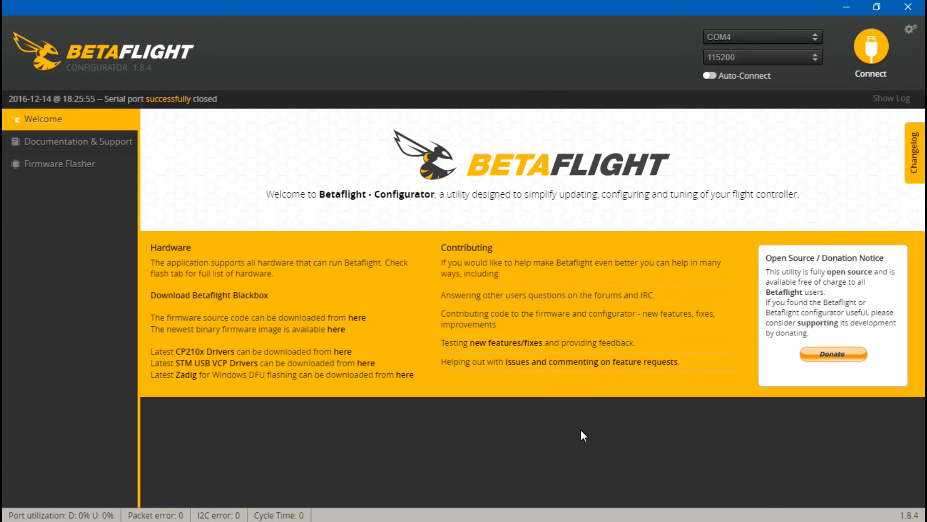
pyautogui.click(869, 49)
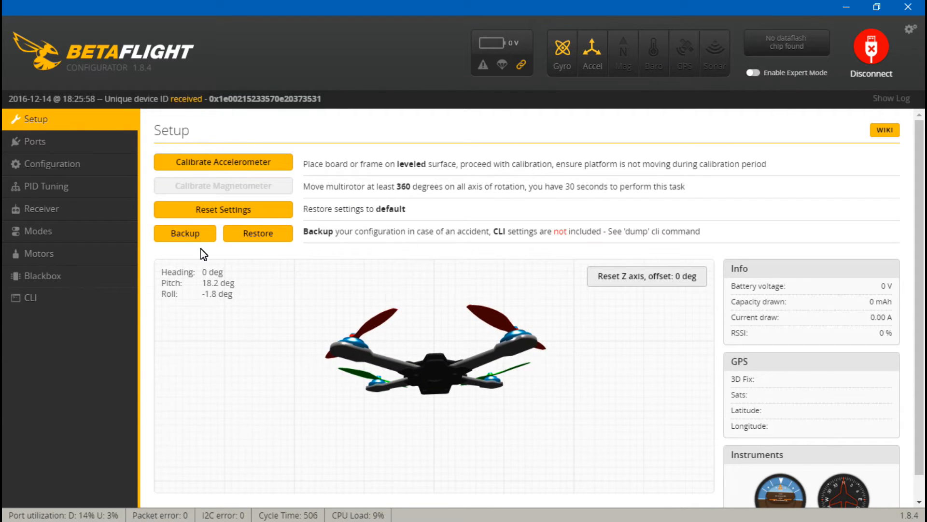
pyautogui.click(41, 209)
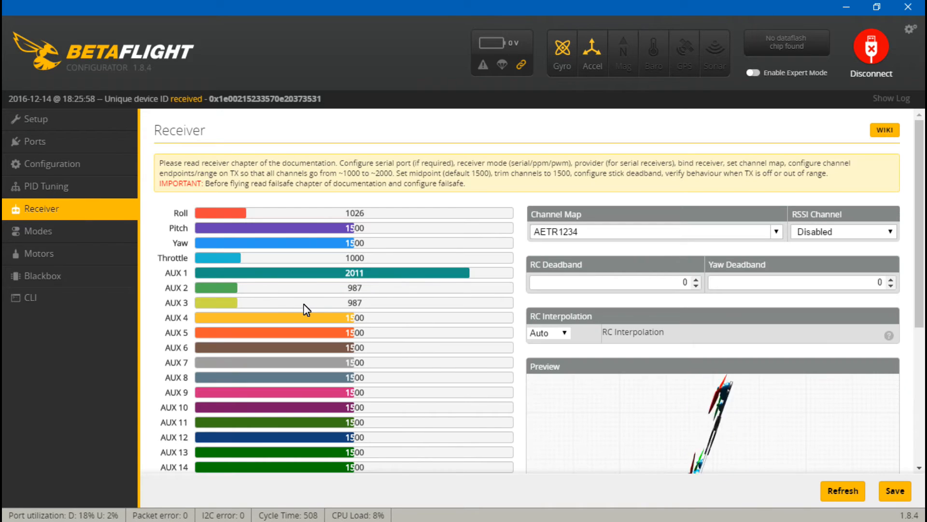